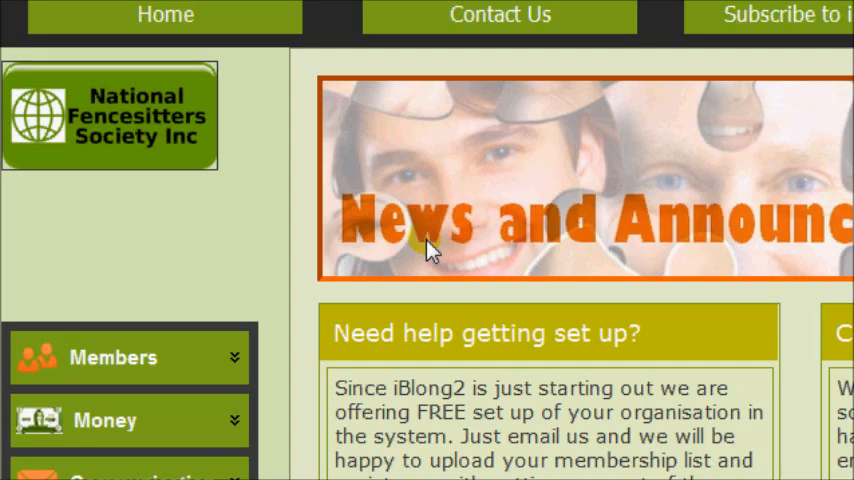
Expand Members and open the Team or Group List
{"action": "left_click", "coordinate": [113, 357]}
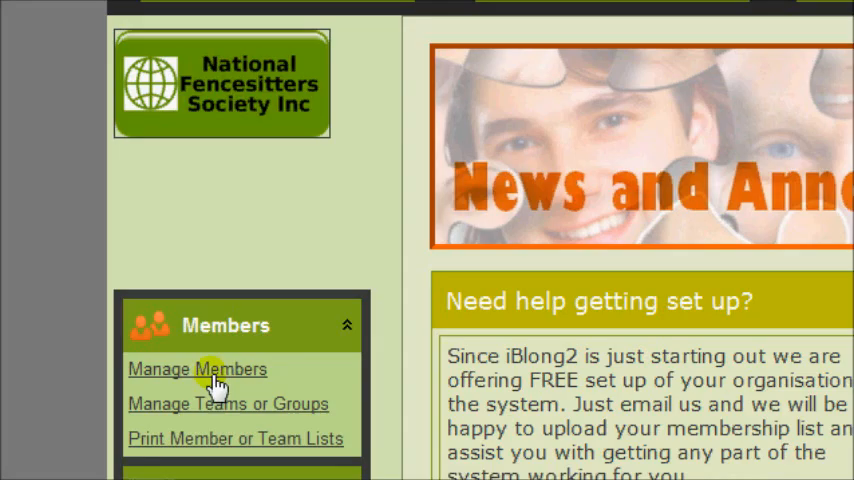
{"action": "left_click", "coordinate": [227, 403]}
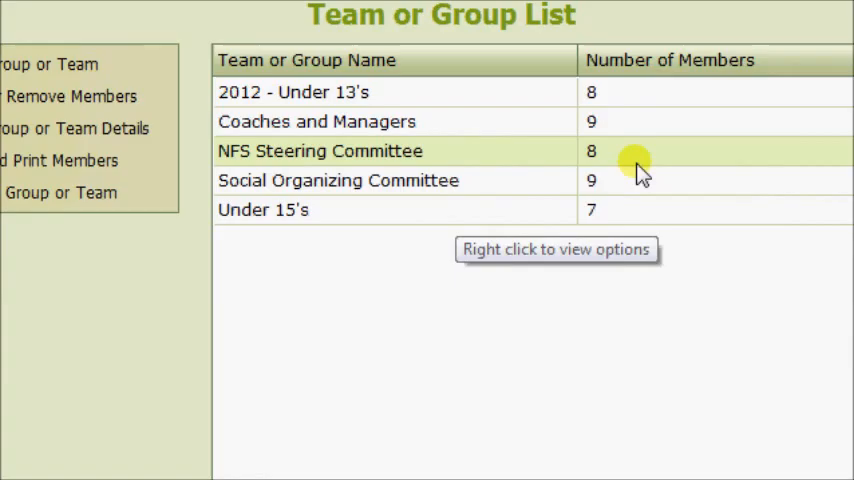
Scroll up the team list to start adding the Canteen group
{"action": "scroll", "scroll_direction": "up", "scroll_amount": 3}
{"action": "type", "text": "Canteen"}
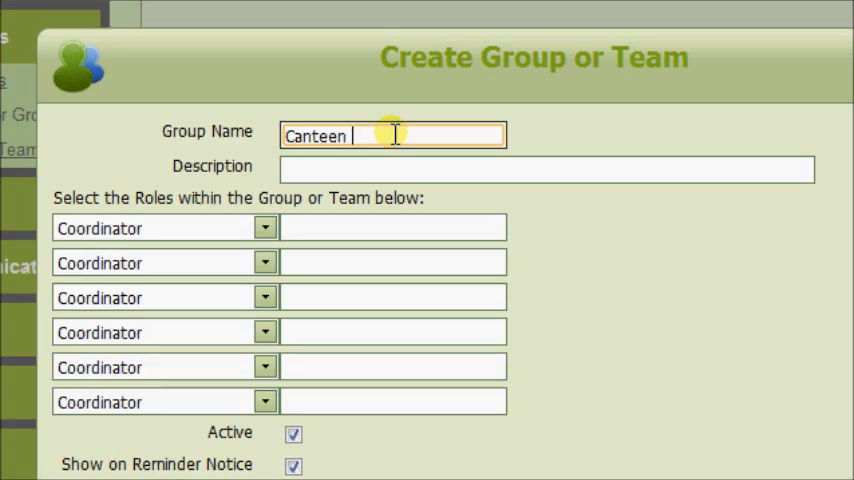
{"action": "type", "text": "sub-committee"}
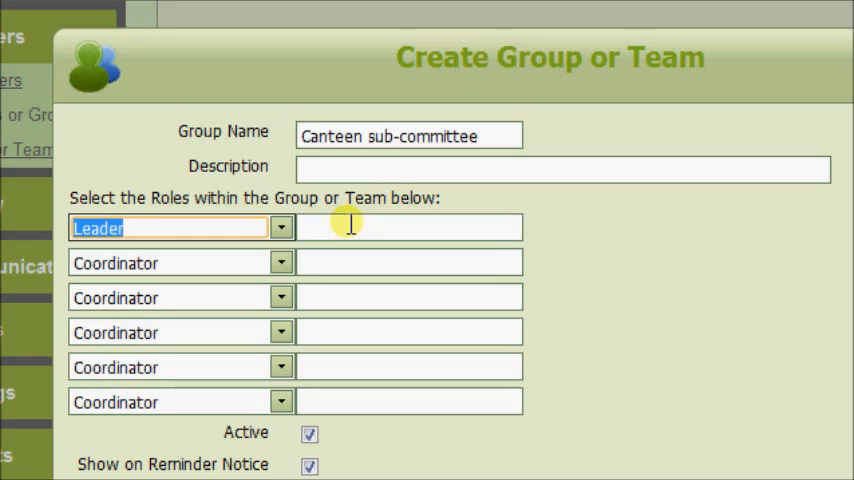
{"action": "left_click", "coordinate": [408, 227]}
{"action": "type", "text": "F"}
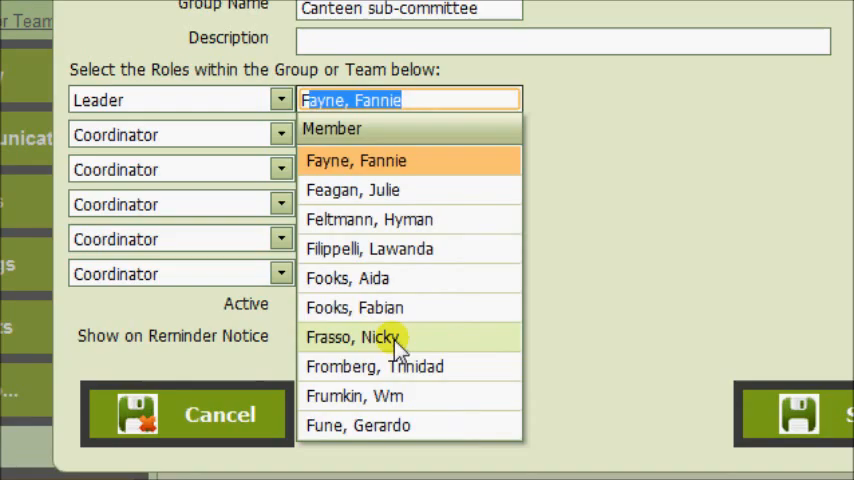
{"action": "left_click", "coordinate": [369, 337]}
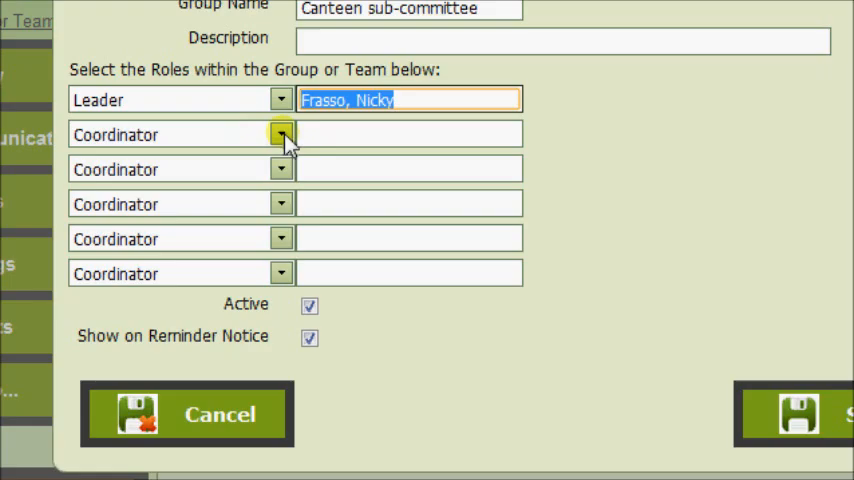
{"action": "left_click", "coordinate": [281, 134]}
{"action": "type", "text": "J"}
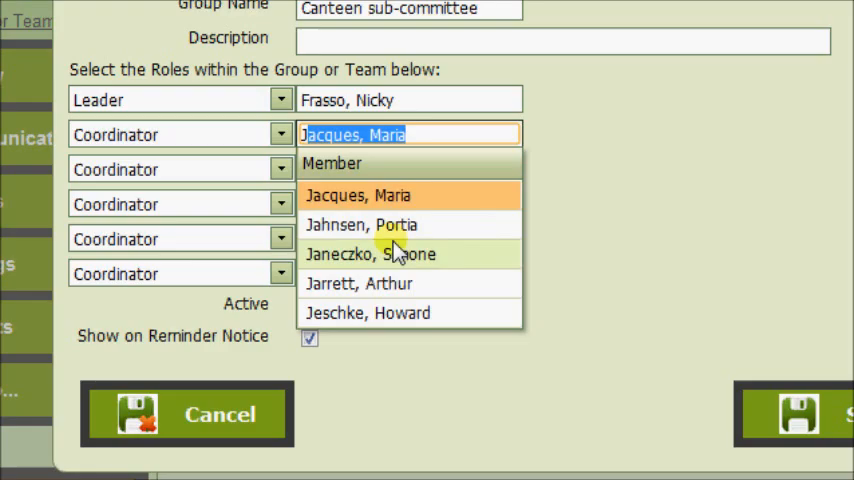
{"action": "left_click", "coordinate": [360, 224]}
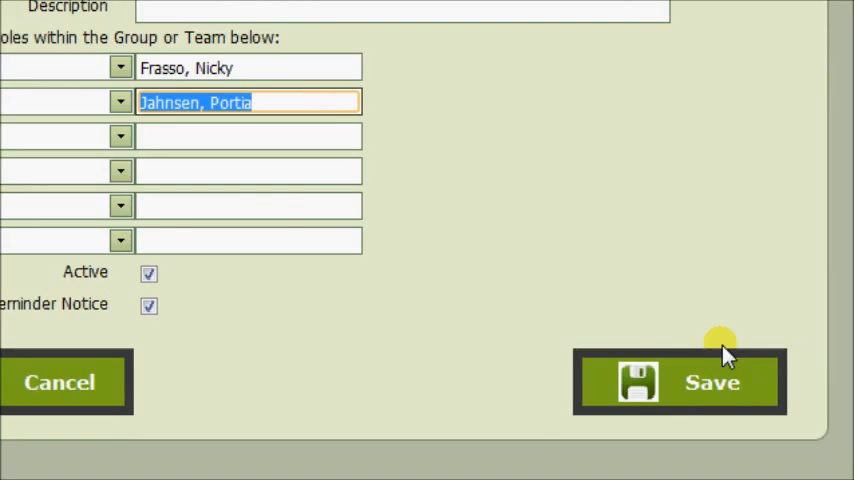
Save the Canteen sub-committee group
{"action": "left_click", "coordinate": [679, 382]}
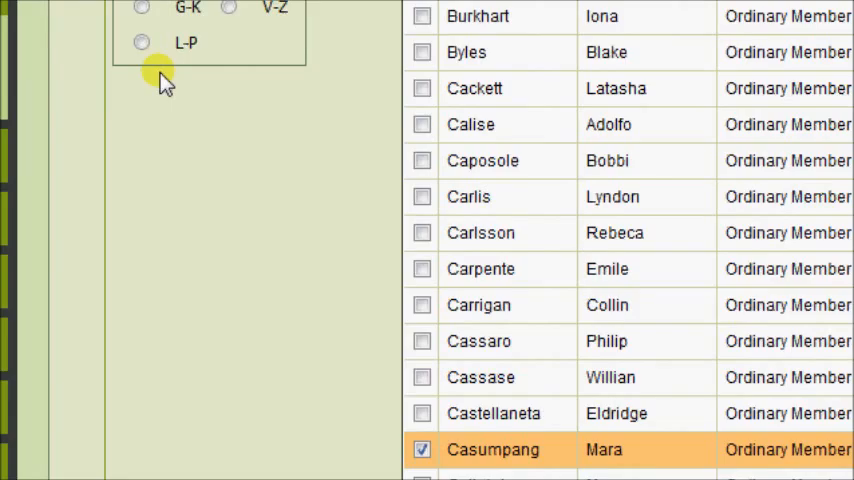
Show members with surnames L to P to tick more Canteen members
{"action": "left_click", "coordinate": [142, 42]}
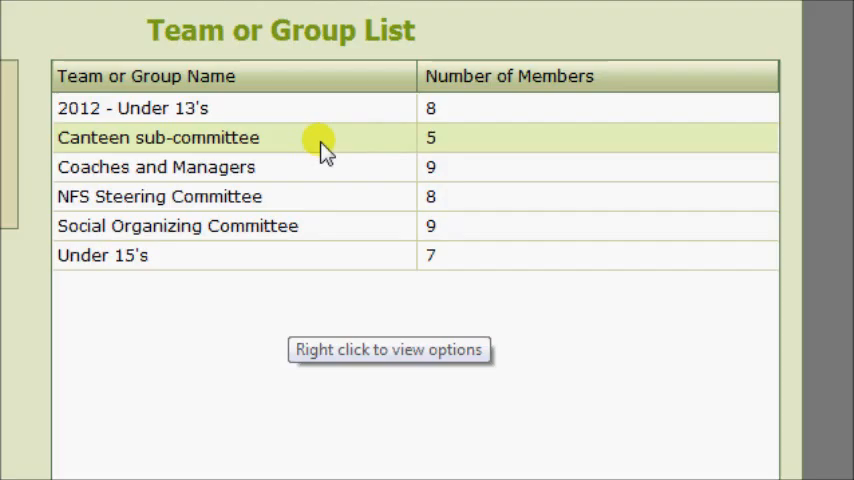
{"action": "right_click", "coordinate": [320, 138]}
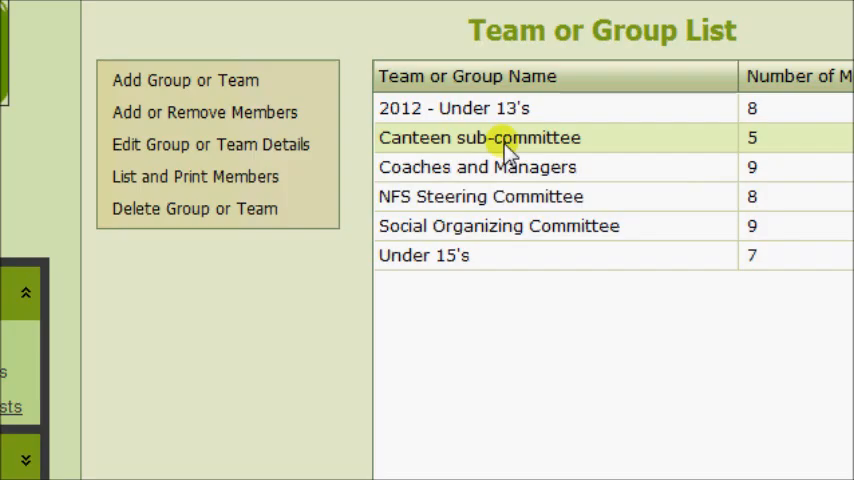
{"action": "left_click", "coordinate": [480, 138]}
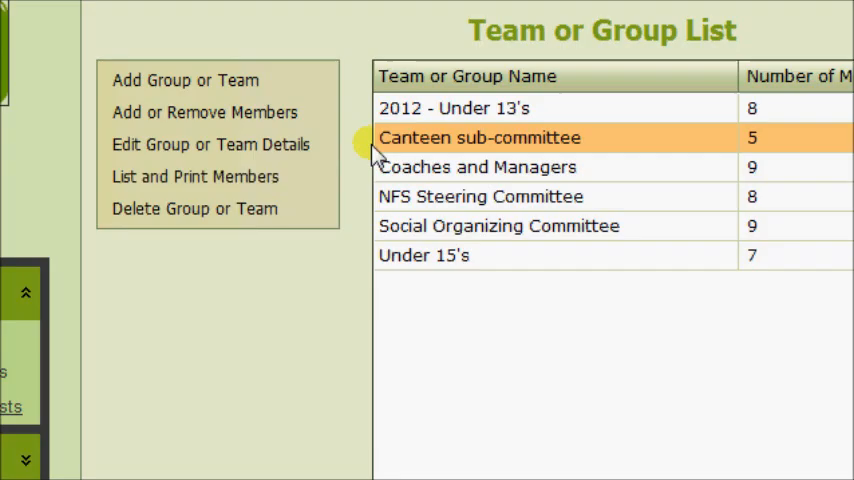
{"action": "mouse_move", "coordinate": [588, 335]}
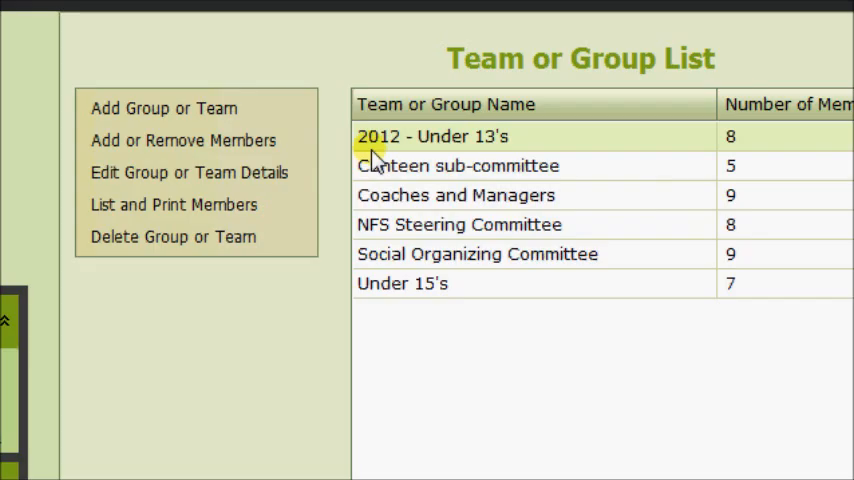
{"action": "mouse_move", "coordinate": [405, 232]}
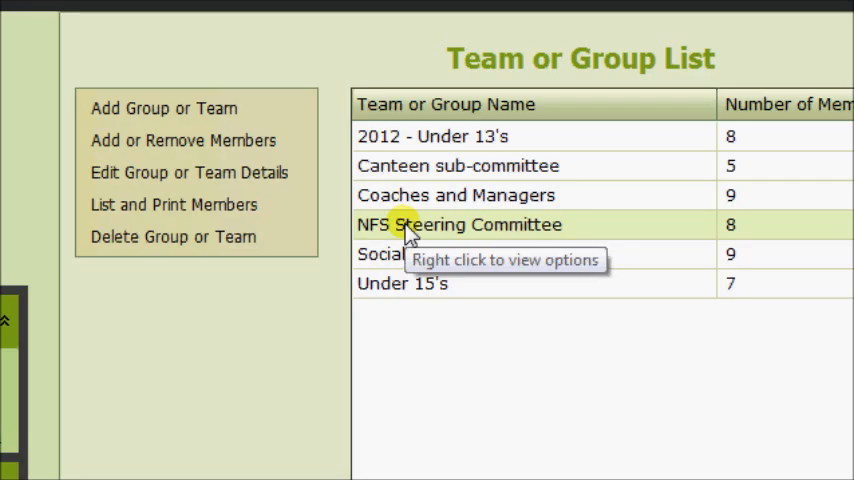
Select NFS Steering Committee and open its Edit Group details
{"action": "left_click", "coordinate": [466, 224]}
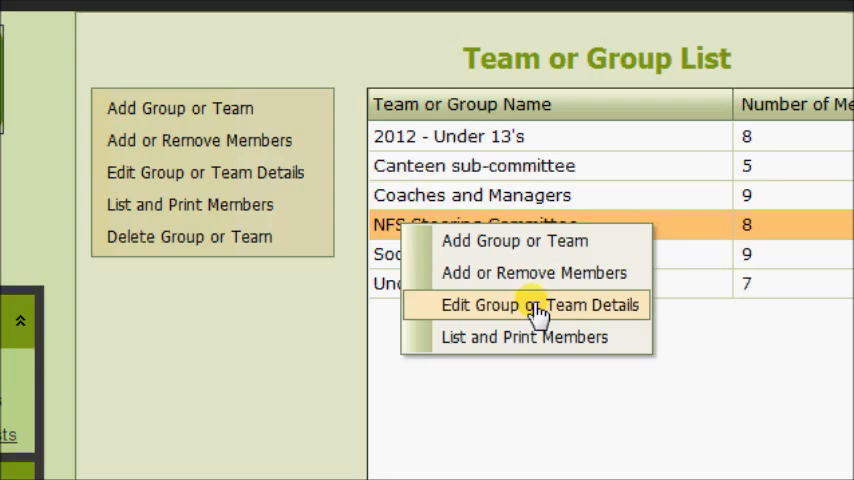
{"action": "left_click", "coordinate": [538, 305]}
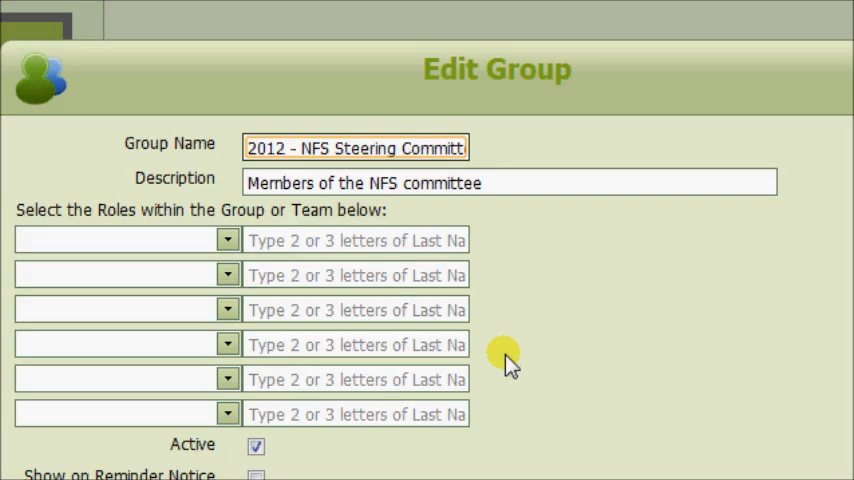
{"action": "mouse_move", "coordinate": [228, 240]}
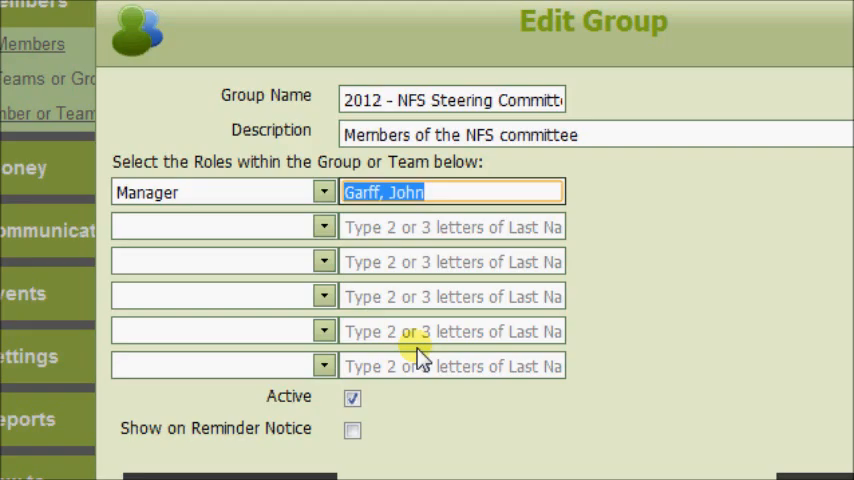
{"action": "scroll", "scroll_direction": "down", "scroll_amount": 3}
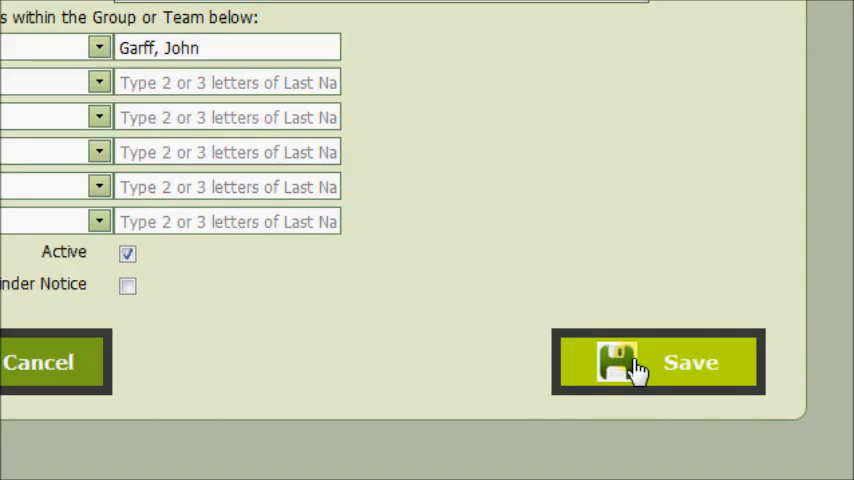
{"action": "left_click", "coordinate": [658, 362]}
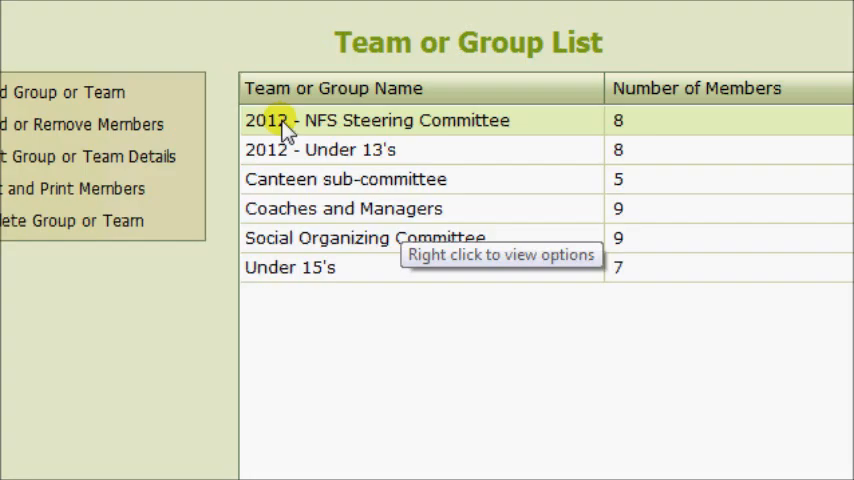